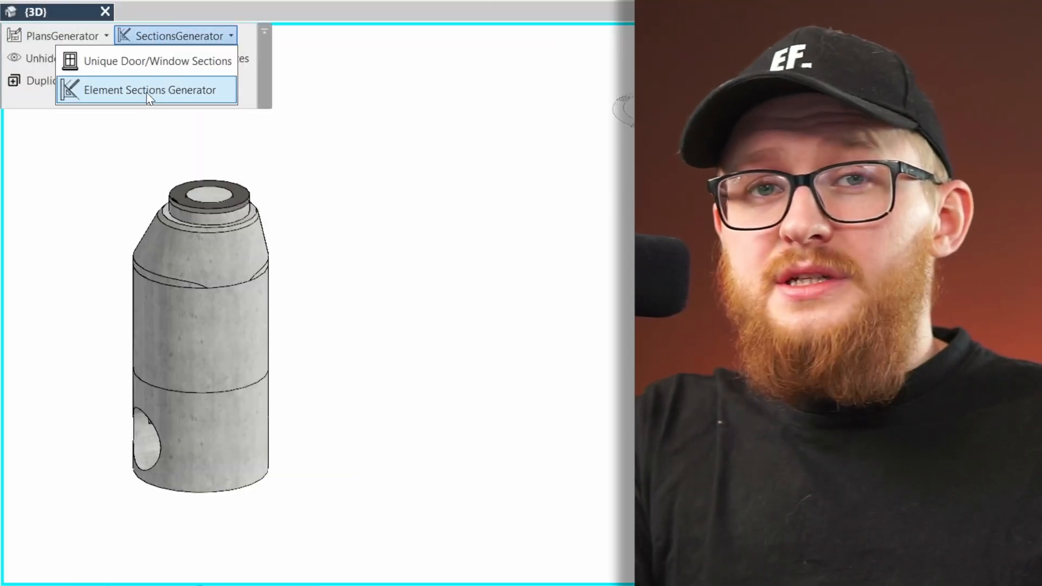
Generate sections for the DN 1000 manhole with a chosen view template, then open its sheet.
click(150, 89)
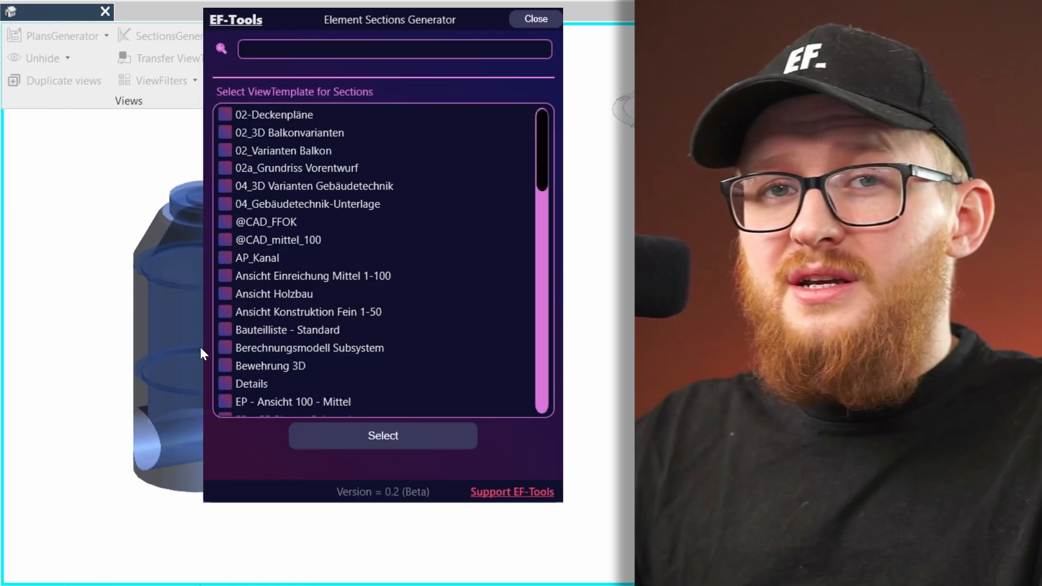
scroll(down, 3)
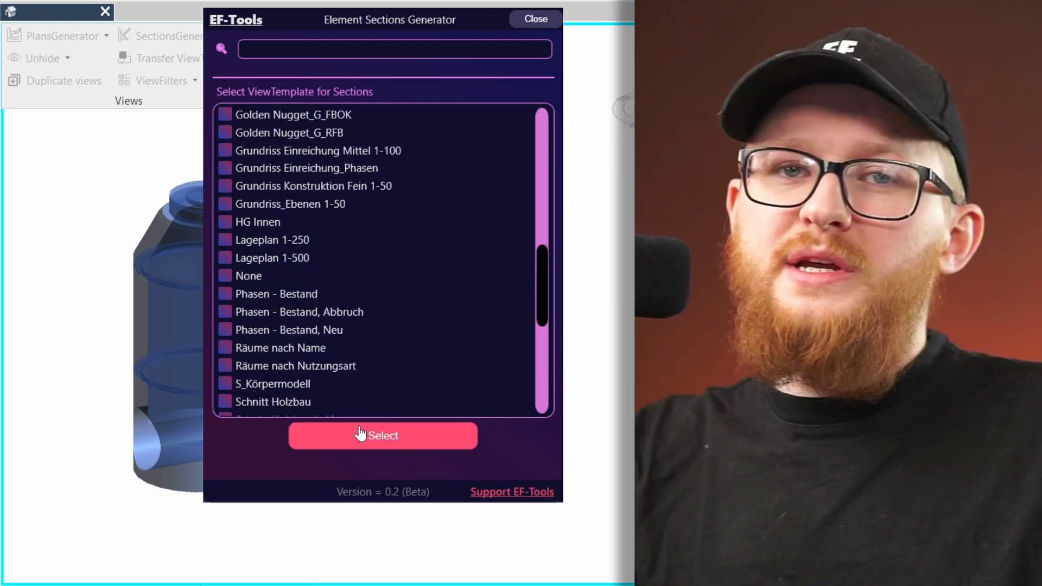
click(382, 435)
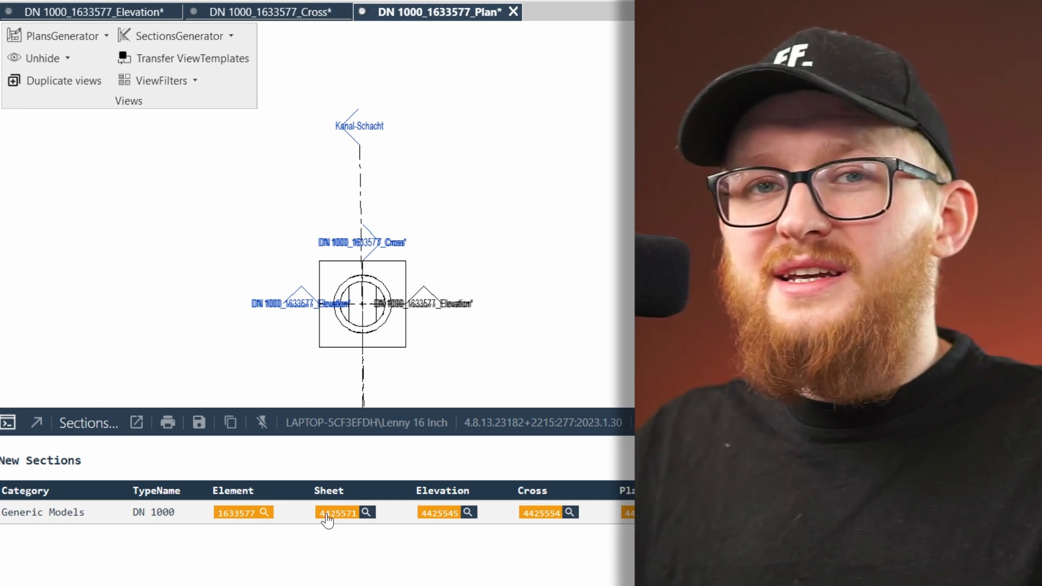
click(368, 513)
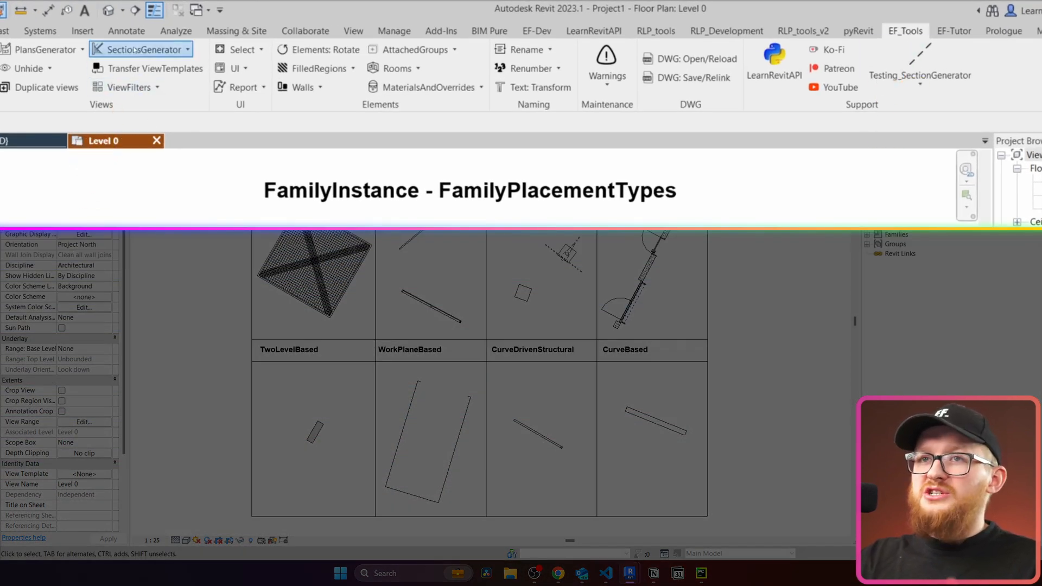
Launch Element Sections Generator, tick all categories, and begin picking placement-type elements.
click(136, 49)
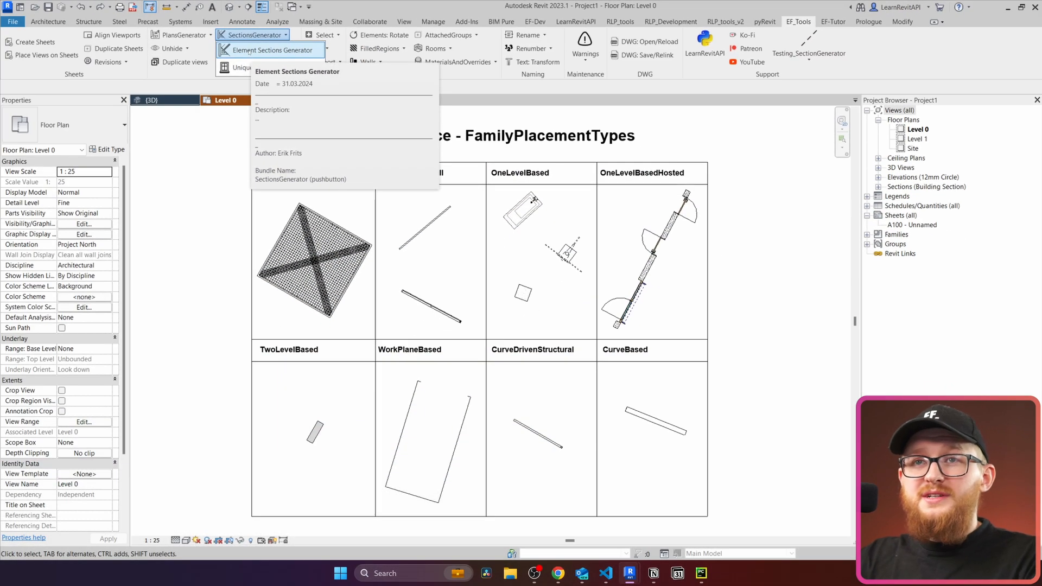
click(269, 50)
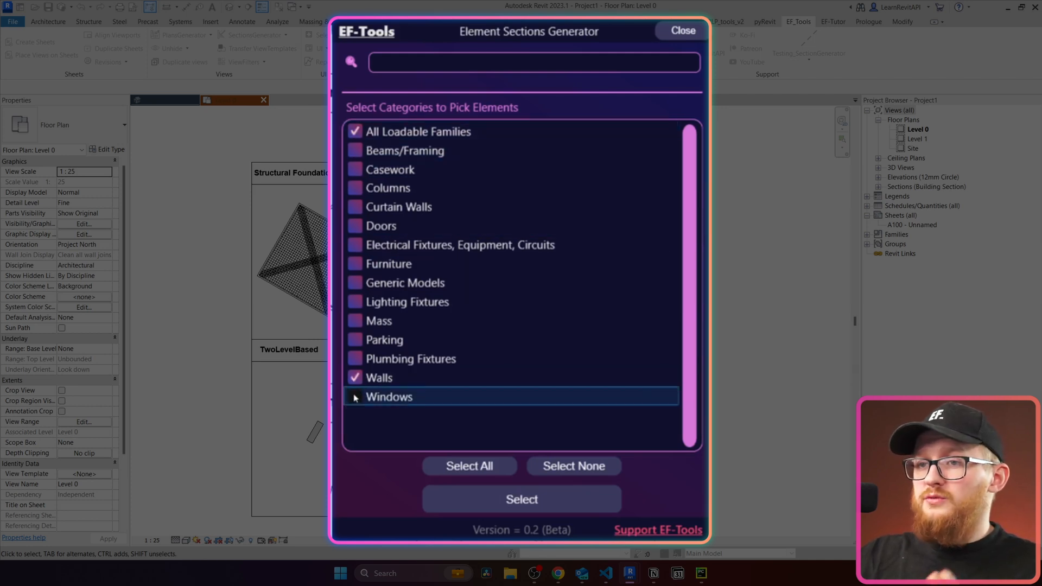
click(469, 465)
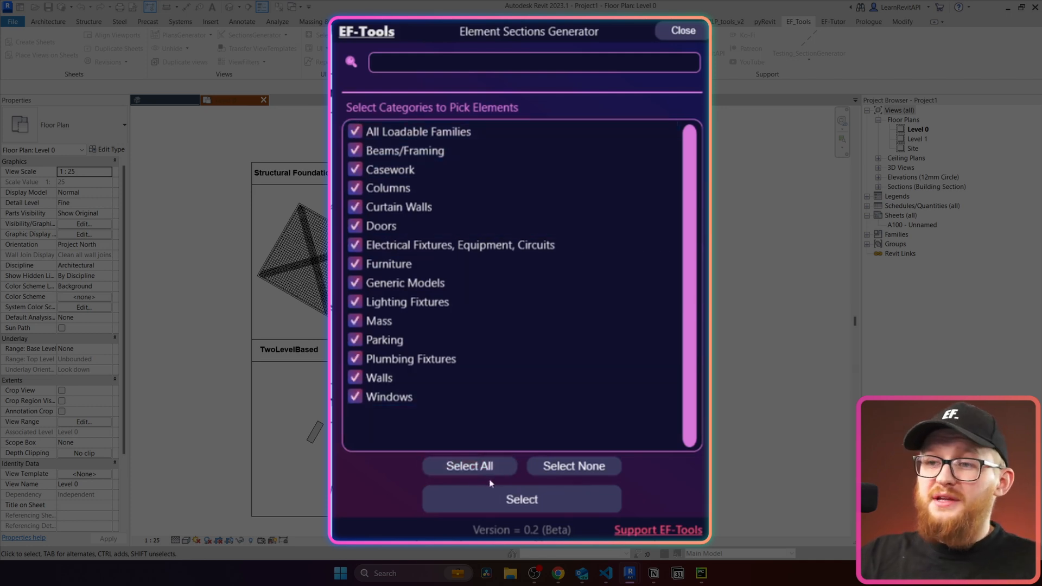
click(521, 499)
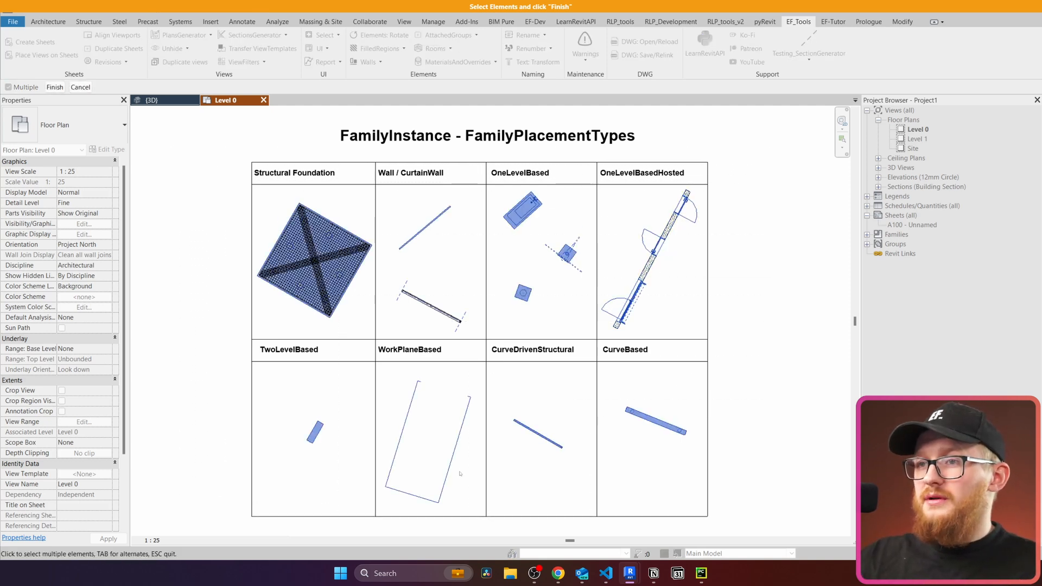
mouse_move(459, 475)
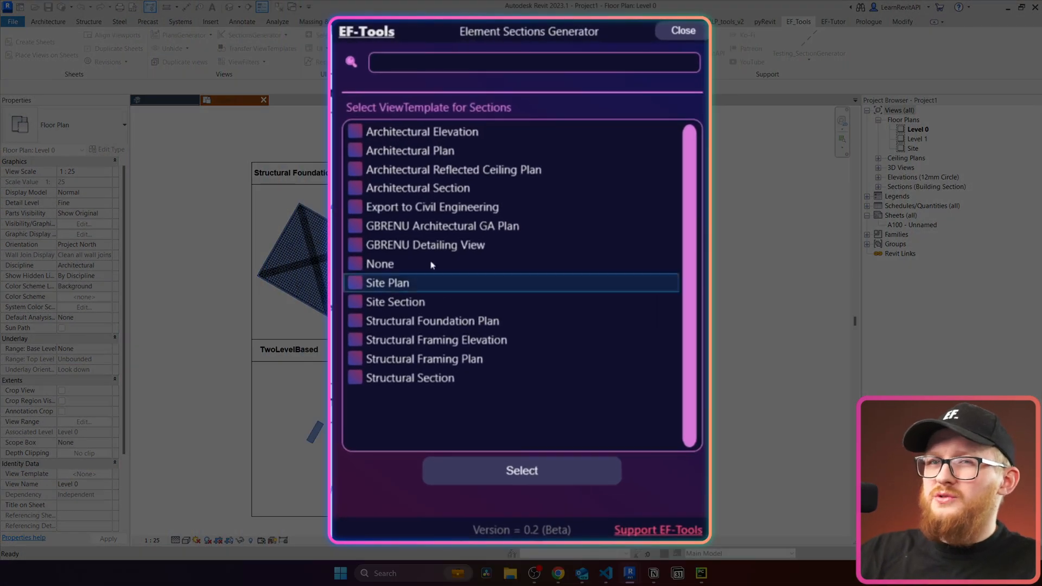
Choose a view template in the ViewTemplate list and start generating sections.
click(423, 358)
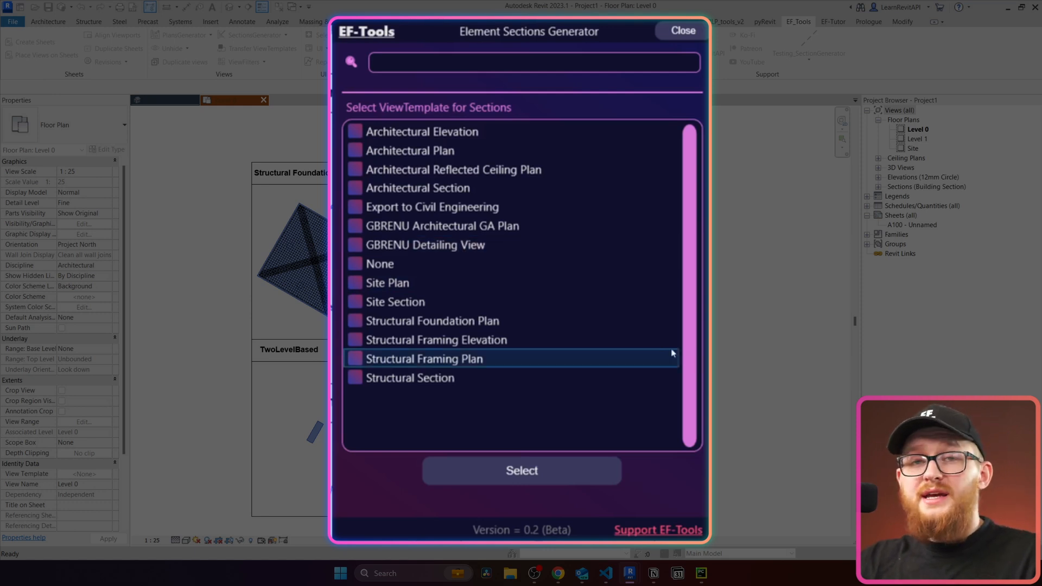
click(681, 30)
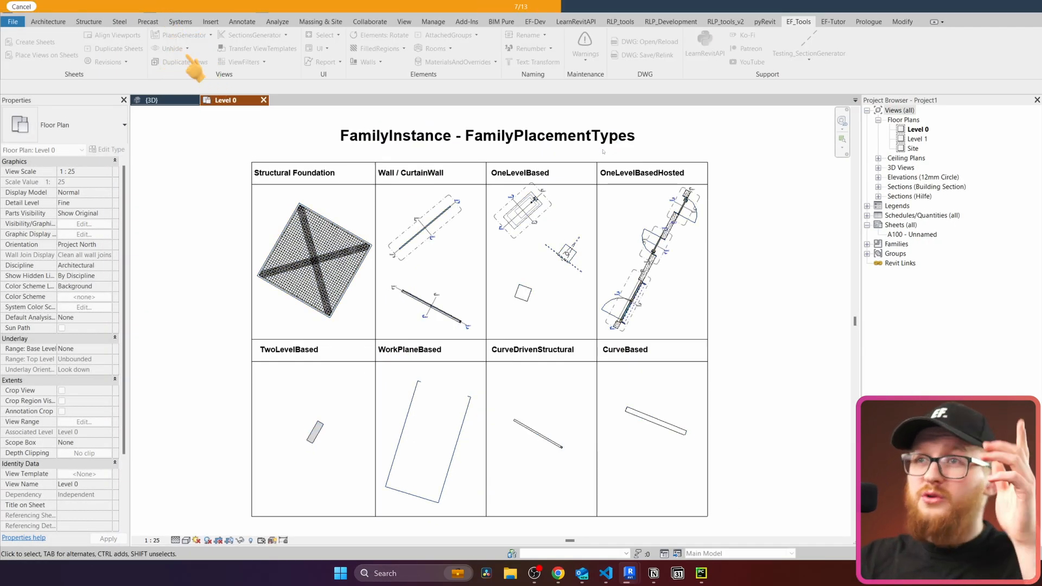
Wait for all 13 elements to finish generating until the New Sections report opens.
click(486, 135)
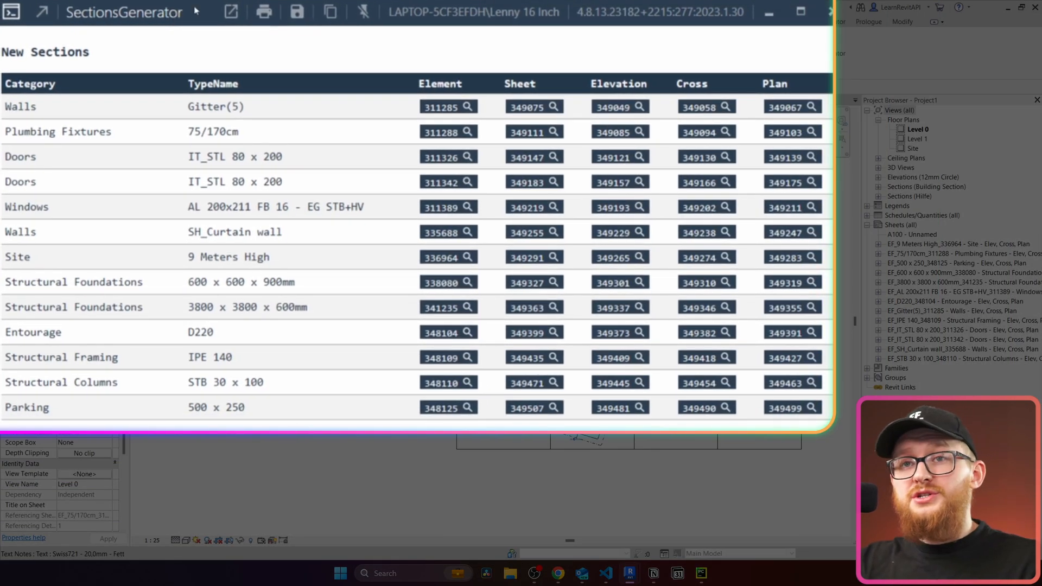
Shrink the report and locate Parking, a structural foundation and another listed element in the model.
double_click(30, 84)
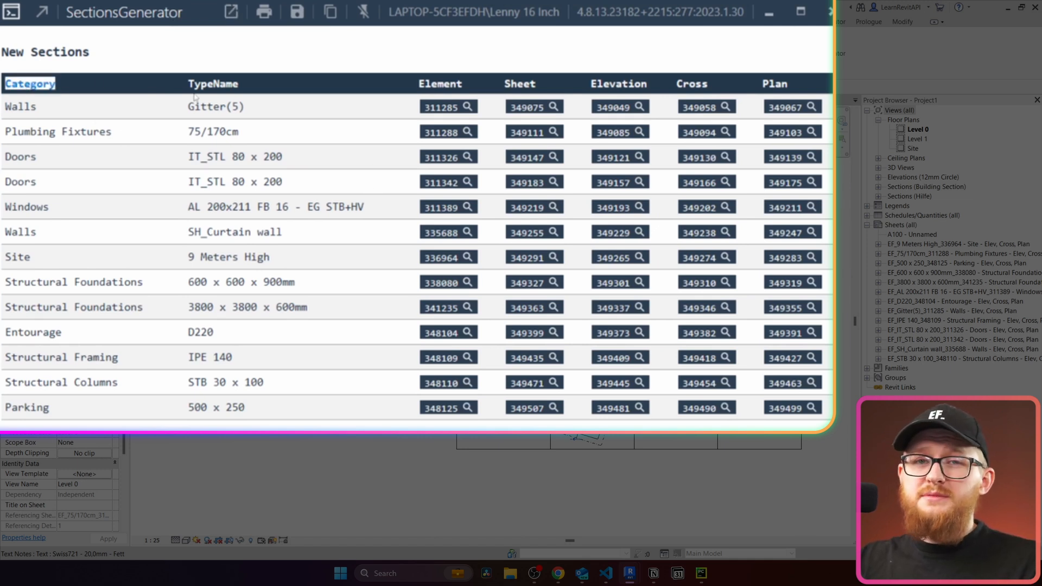
click(213, 84)
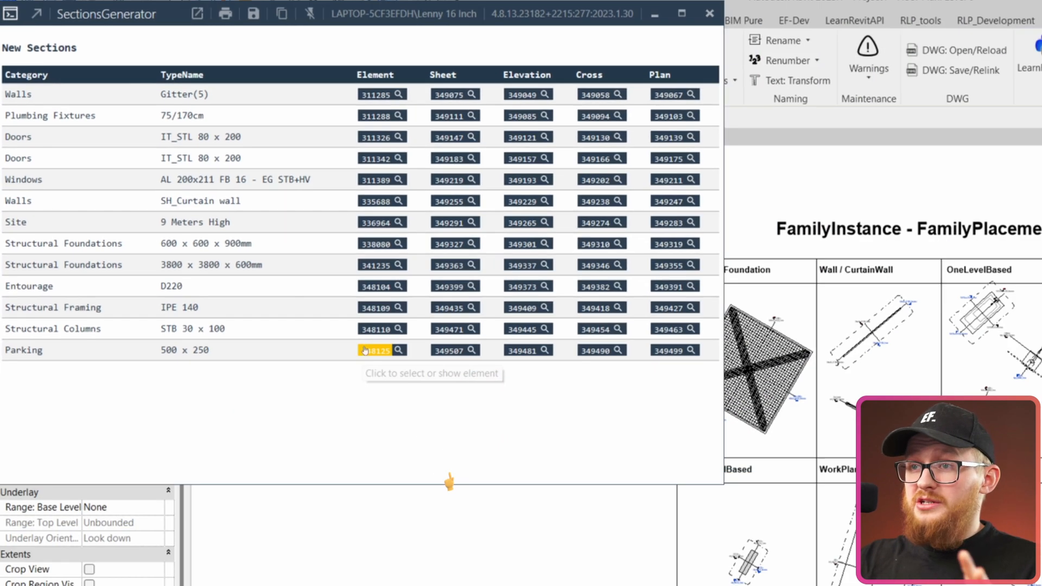
click(375, 350)
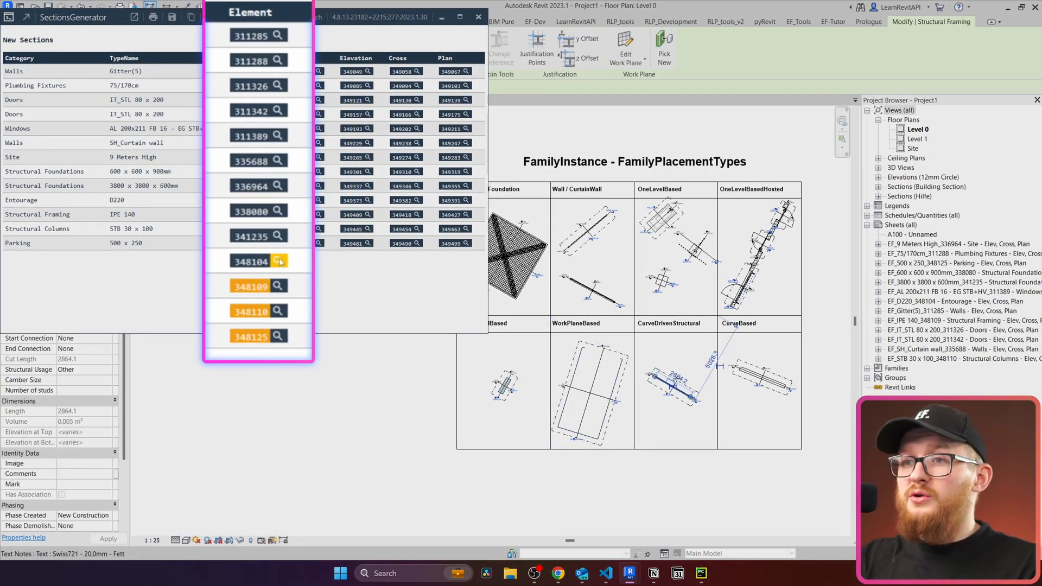
click(278, 211)
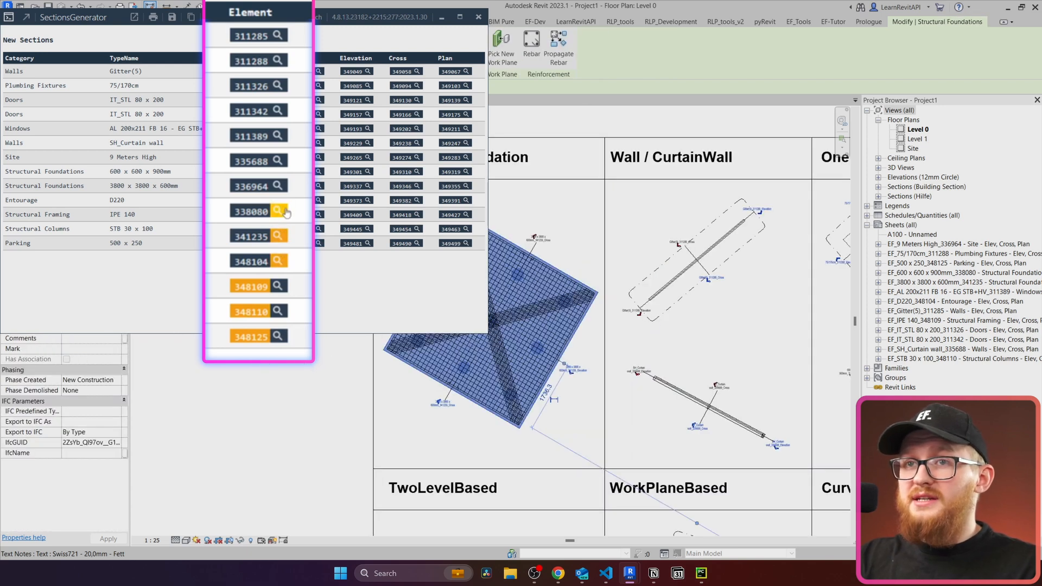
click(277, 160)
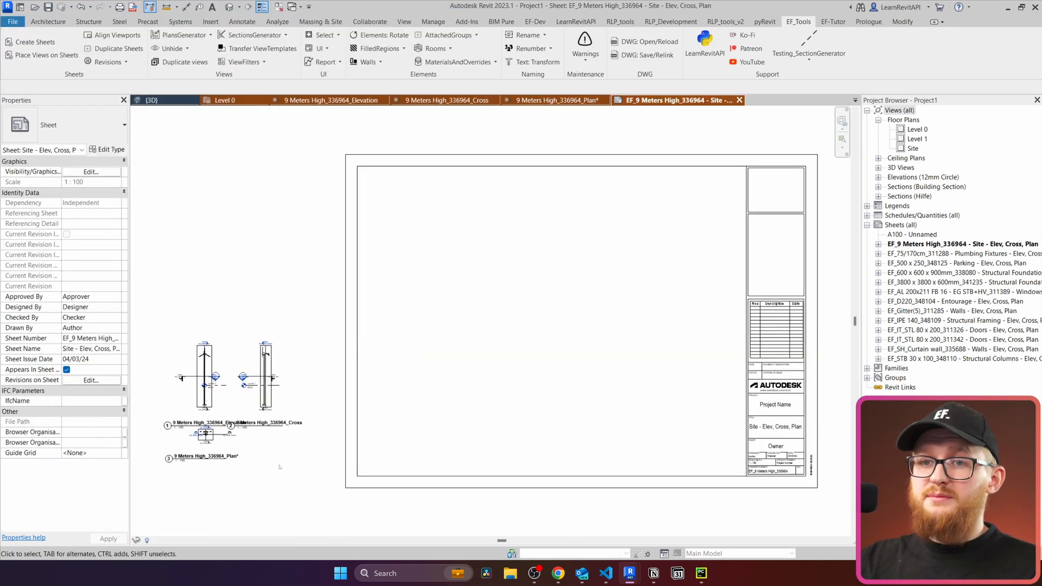
Move the three viewports of the 9 Meters High sheet inside the title block.
click(505, 306)
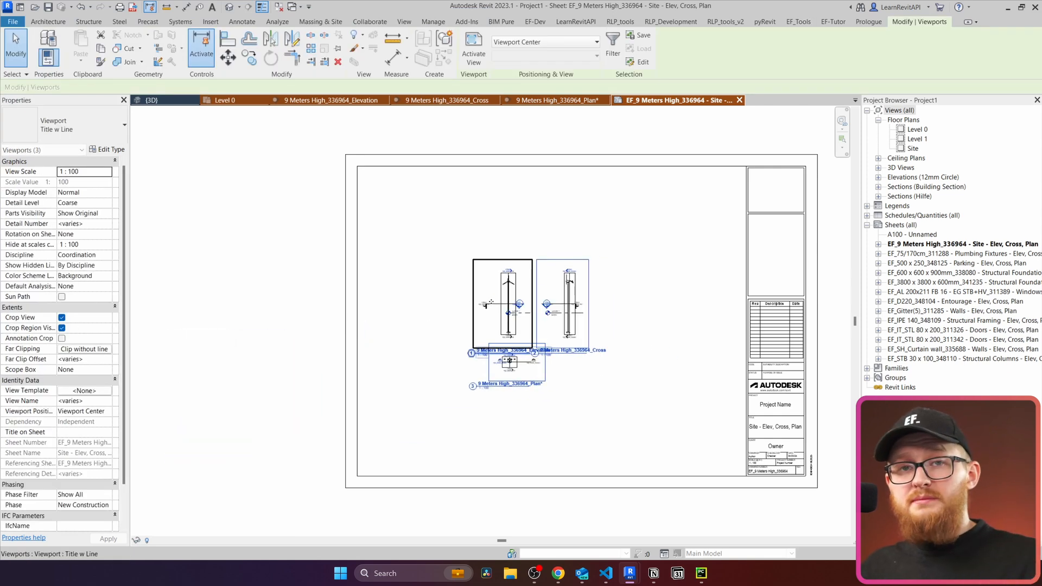
mouse_move(490, 305)
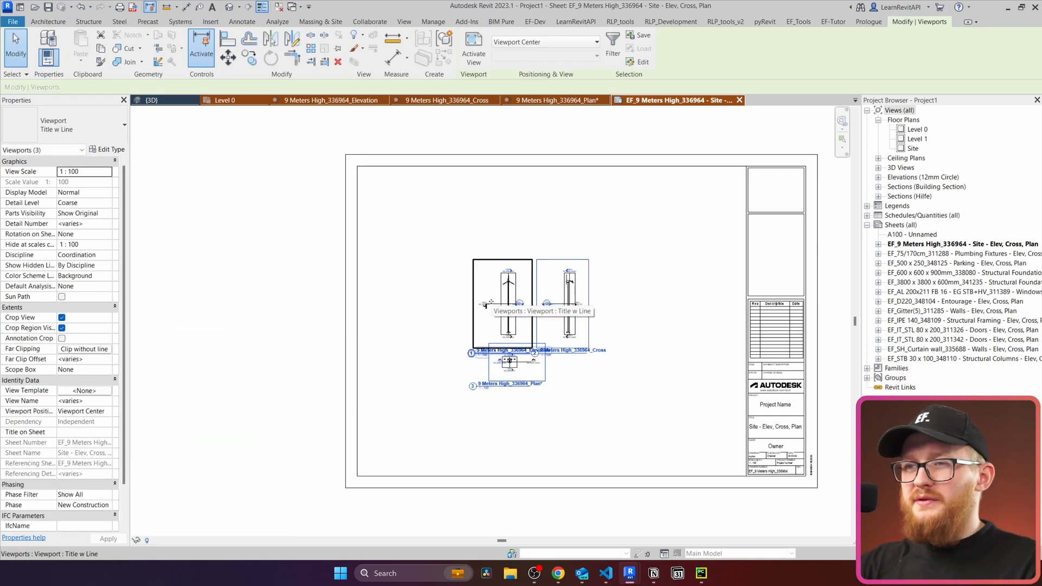
click(475, 413)
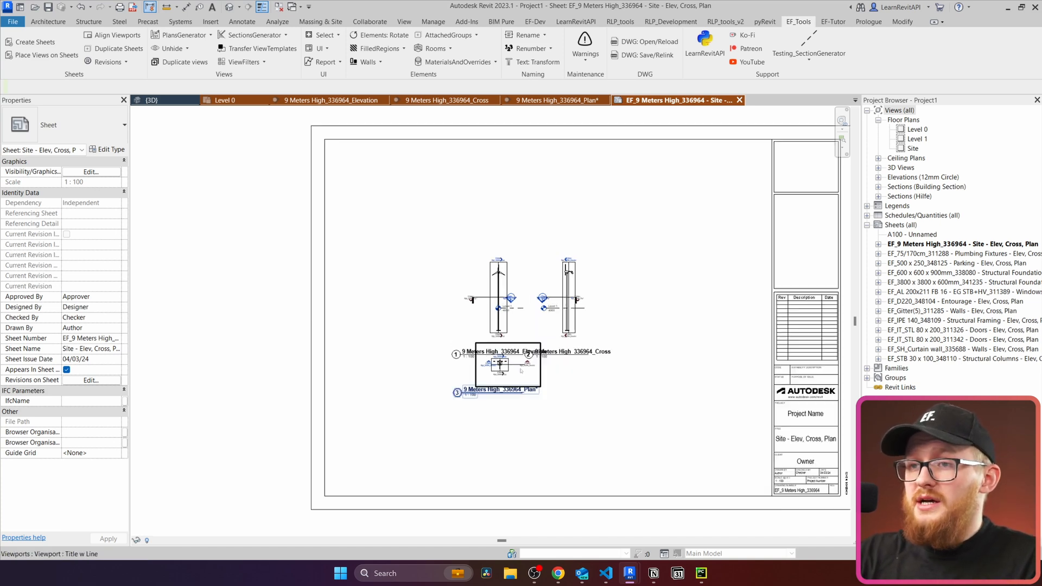
click(506, 366)
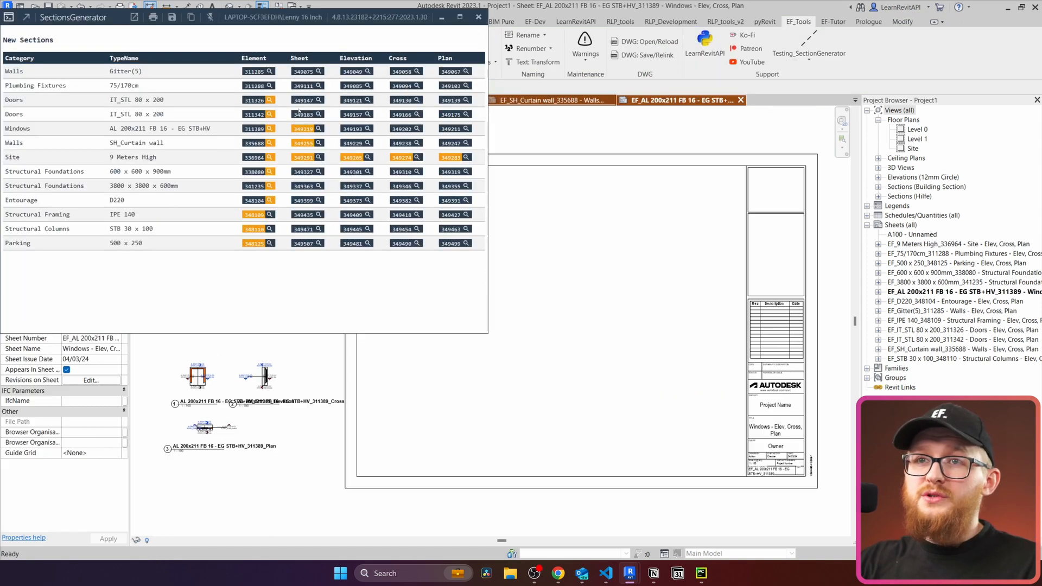
Open the generated sheet for the 3800 x 3800 x 600mm structural foundation from the report.
click(303, 71)
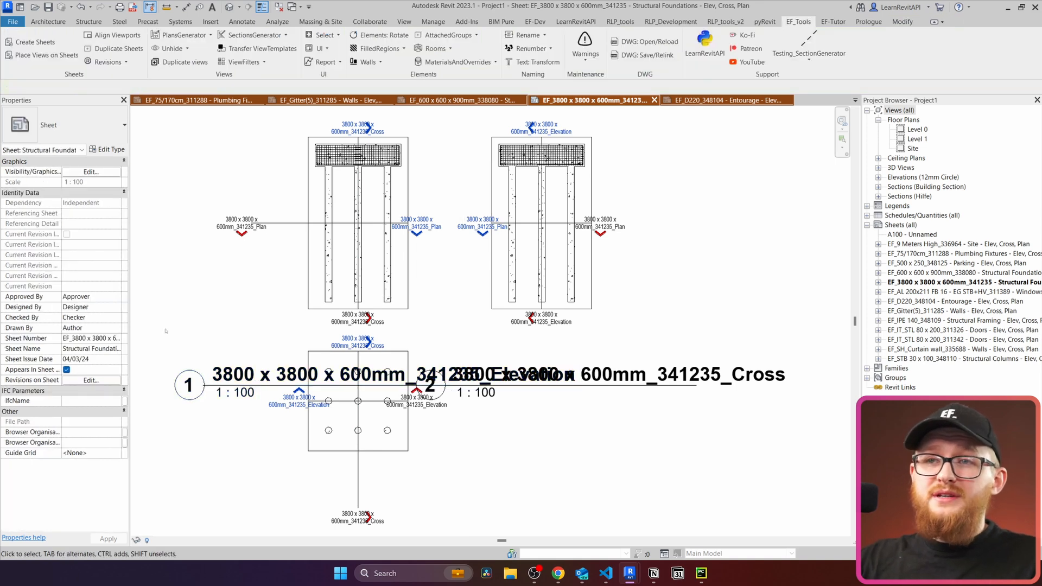
mouse_move(193, 293)
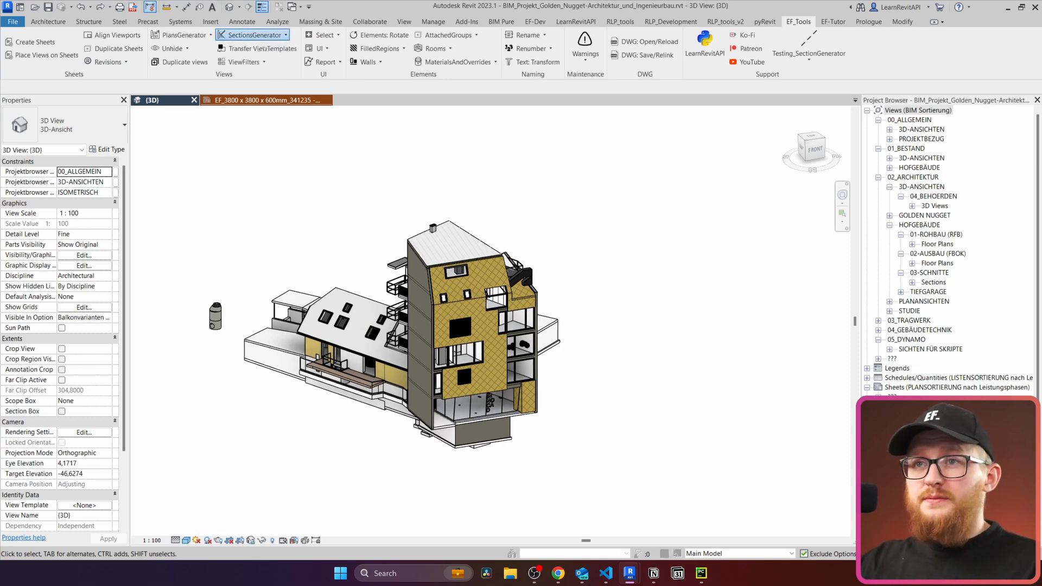
Pick the lift shaft and other elements in the 3D view and generate their sections.
click(253, 35)
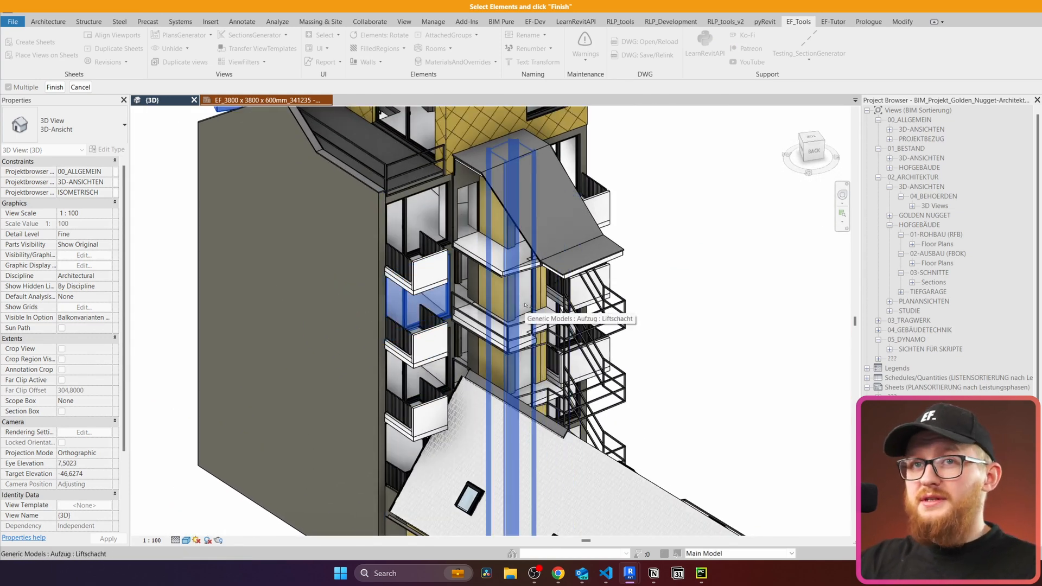
click(54, 87)
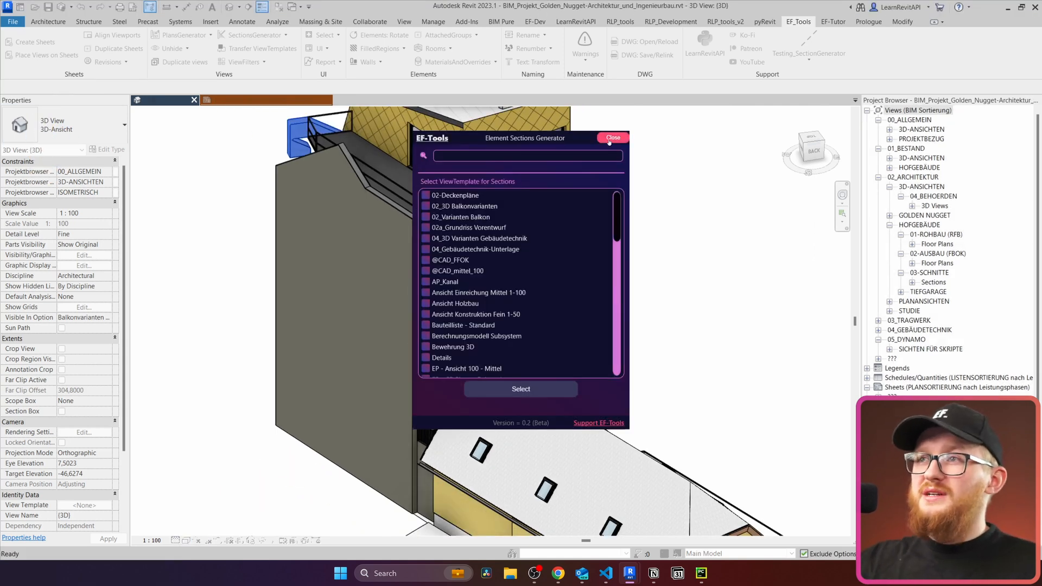
click(612, 137)
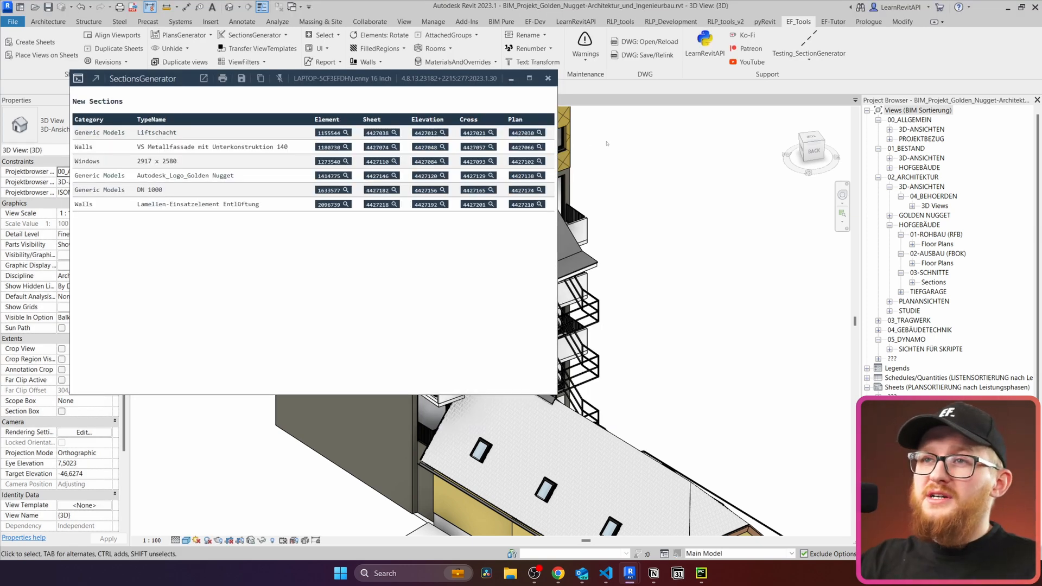
mouse_move(500, 283)
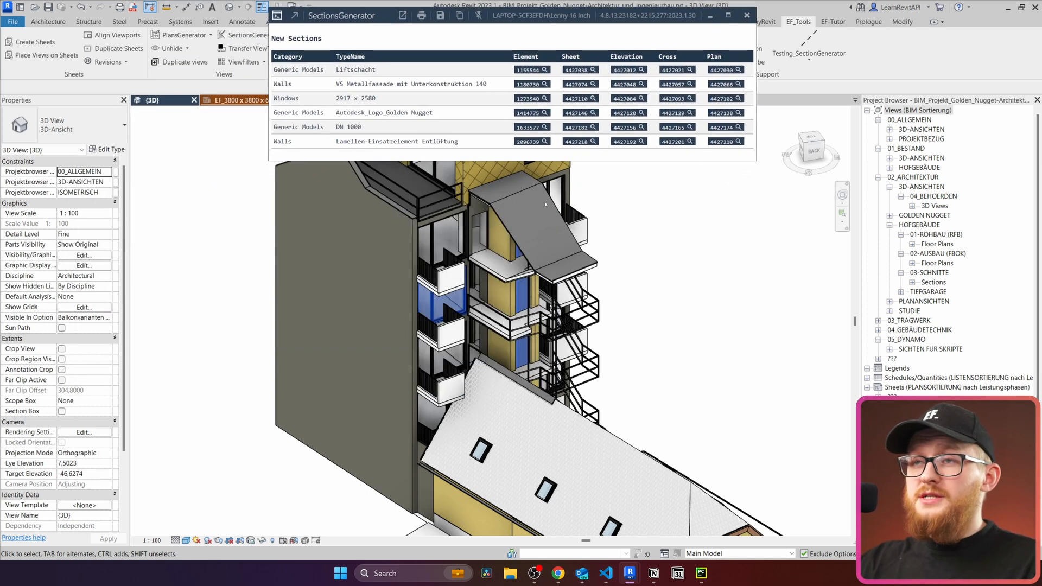
Locate the 2917 x 2580 window and the Lamellen ventilation wall in the model.
click(542, 98)
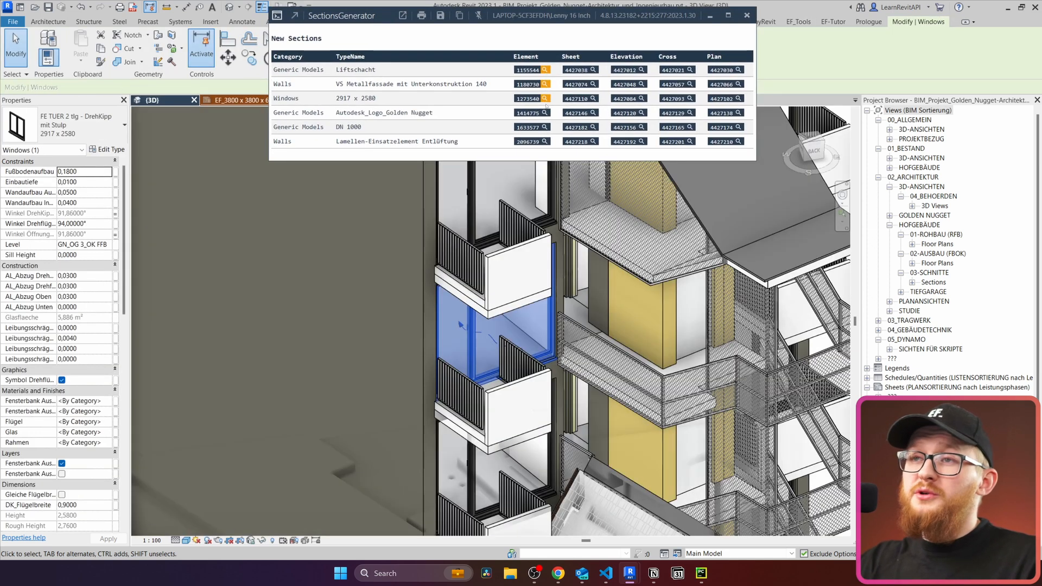
click(545, 141)
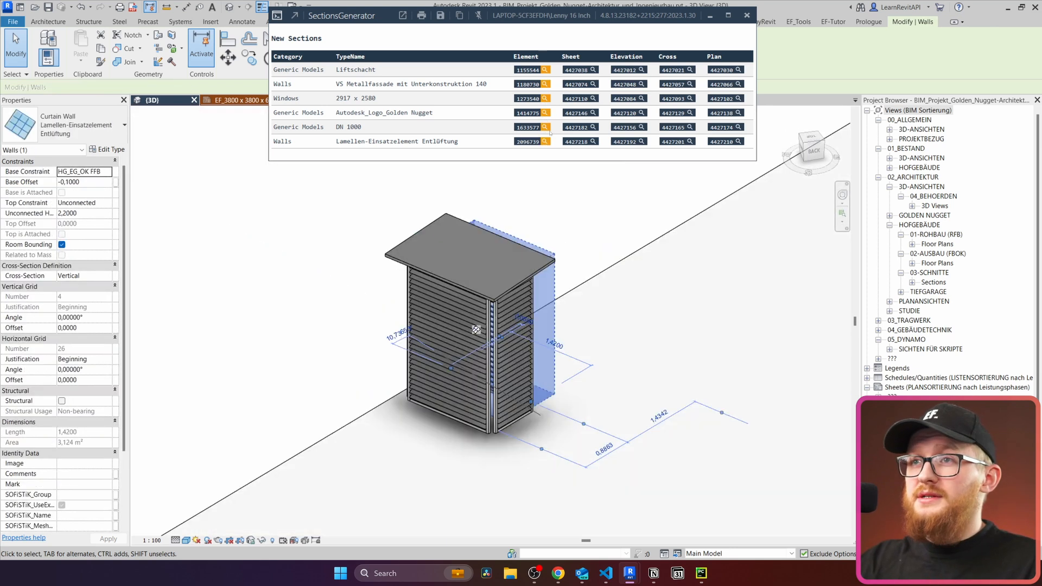